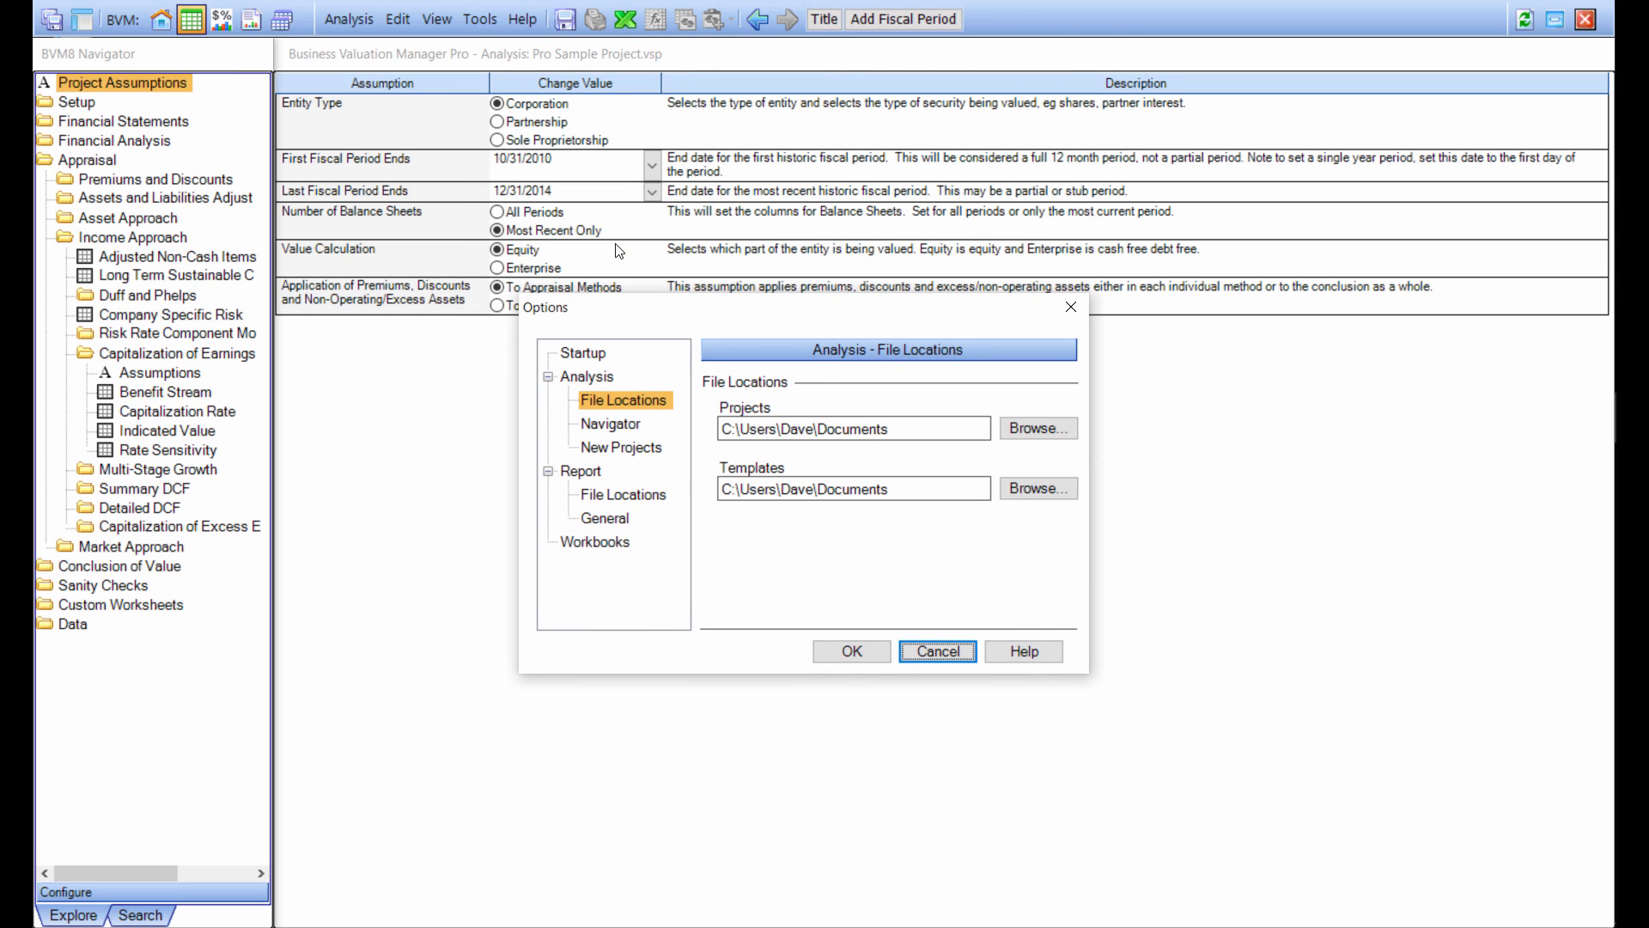
Show the Analysis > New Projects page with chronological year order for financial statements
click(620, 447)
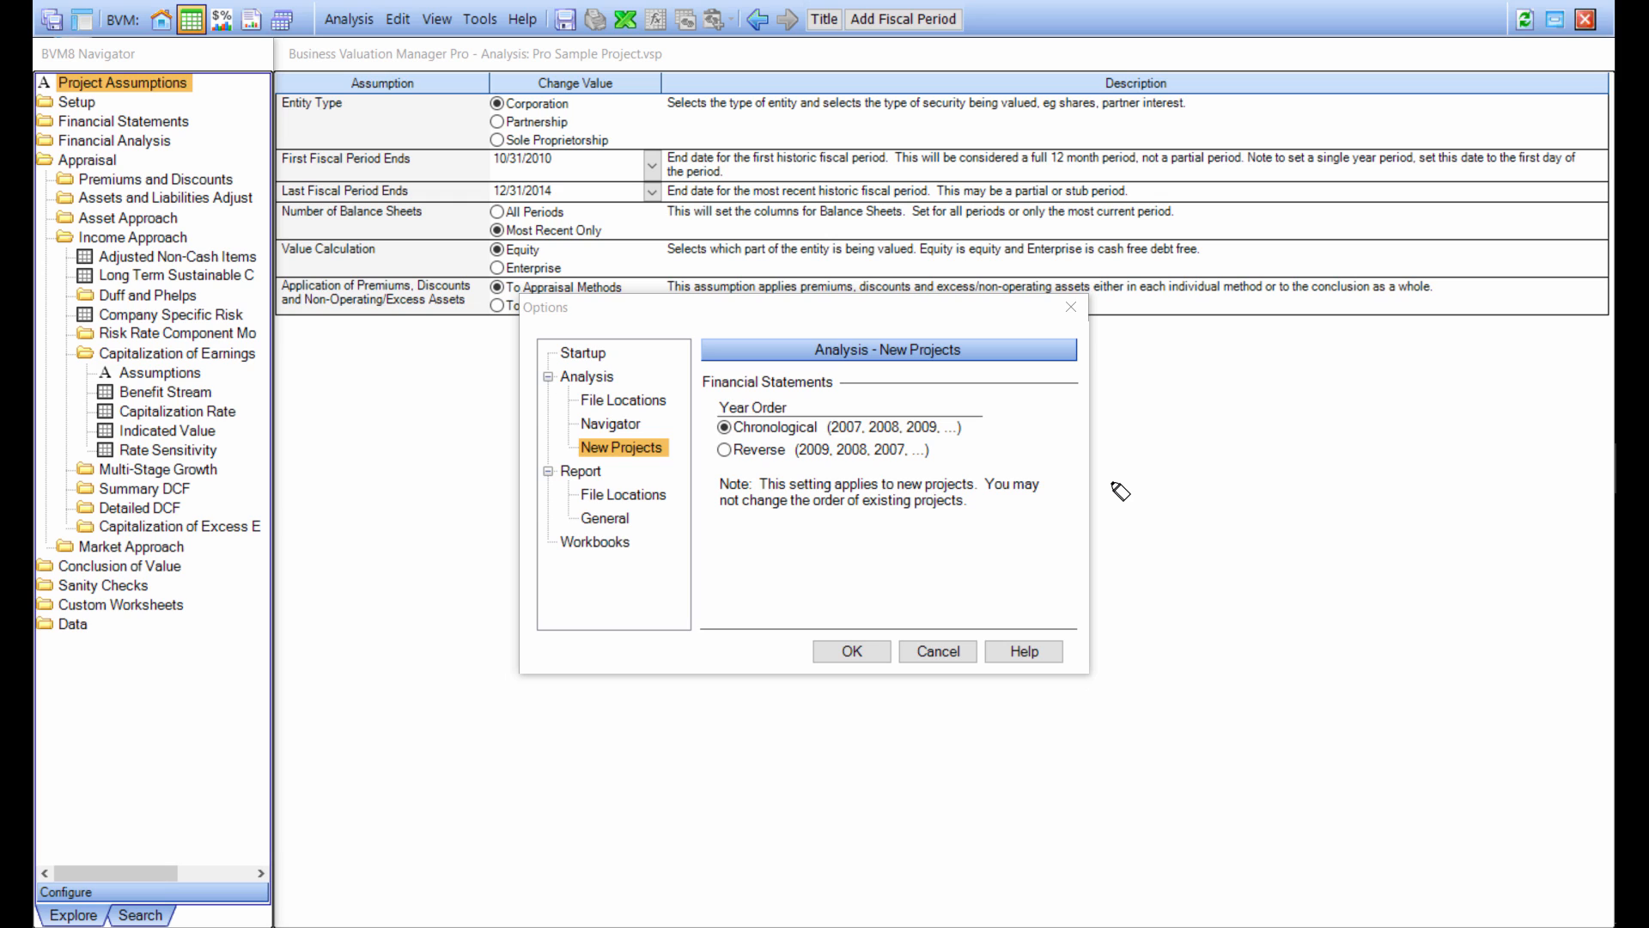
mouse_move(522, 452)
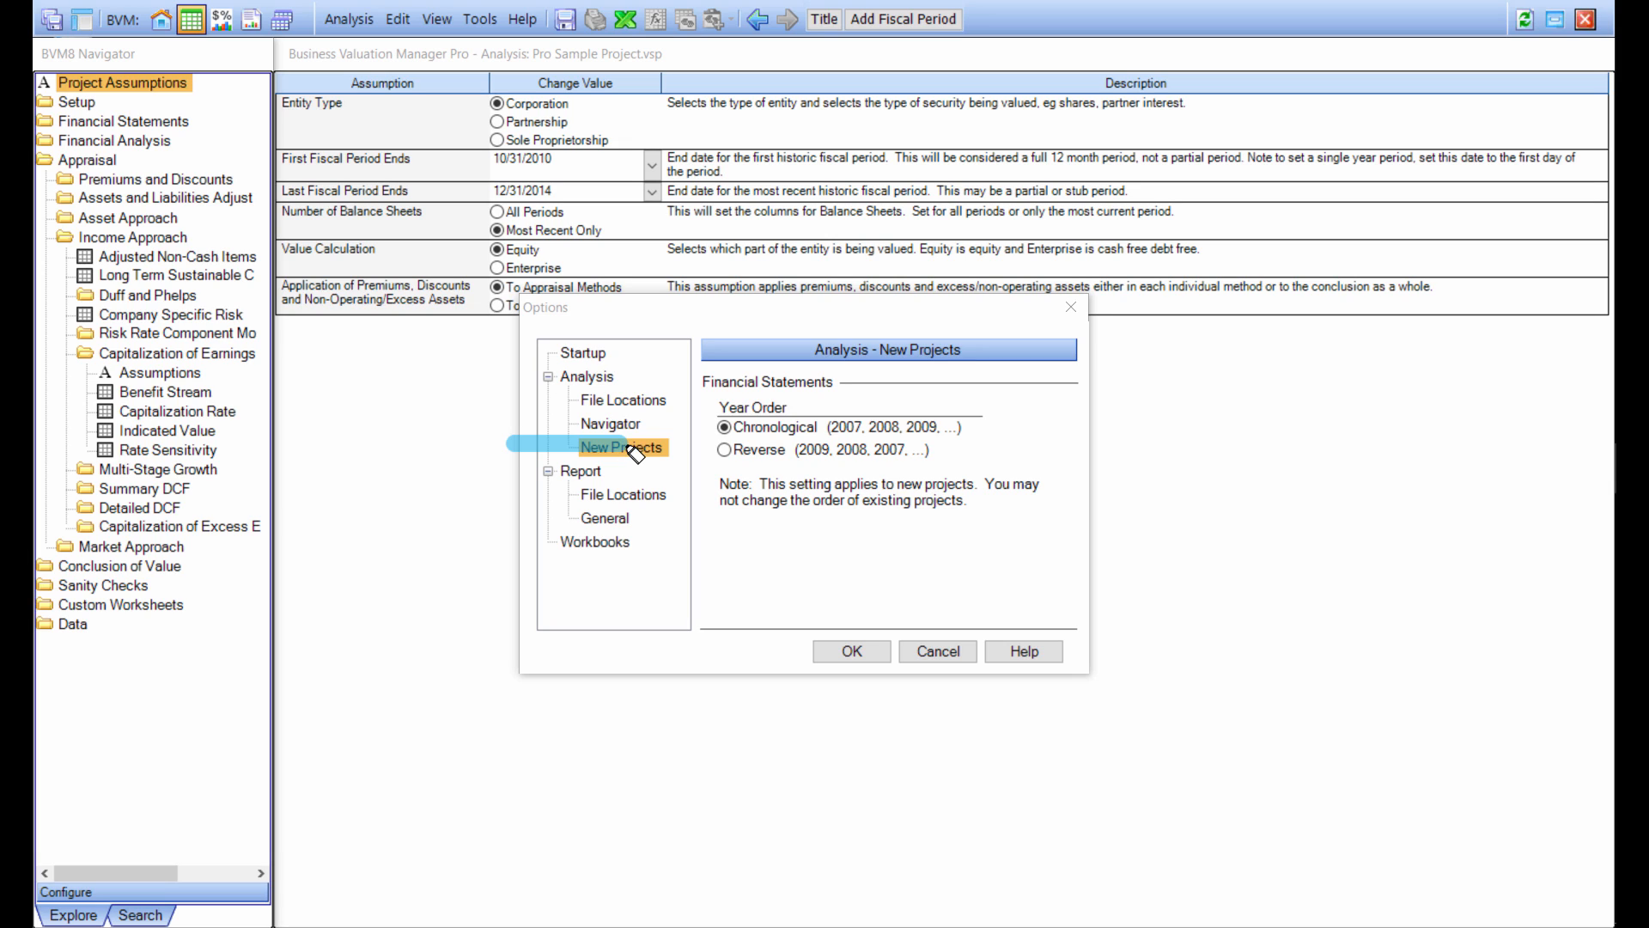
mouse_move(965, 435)
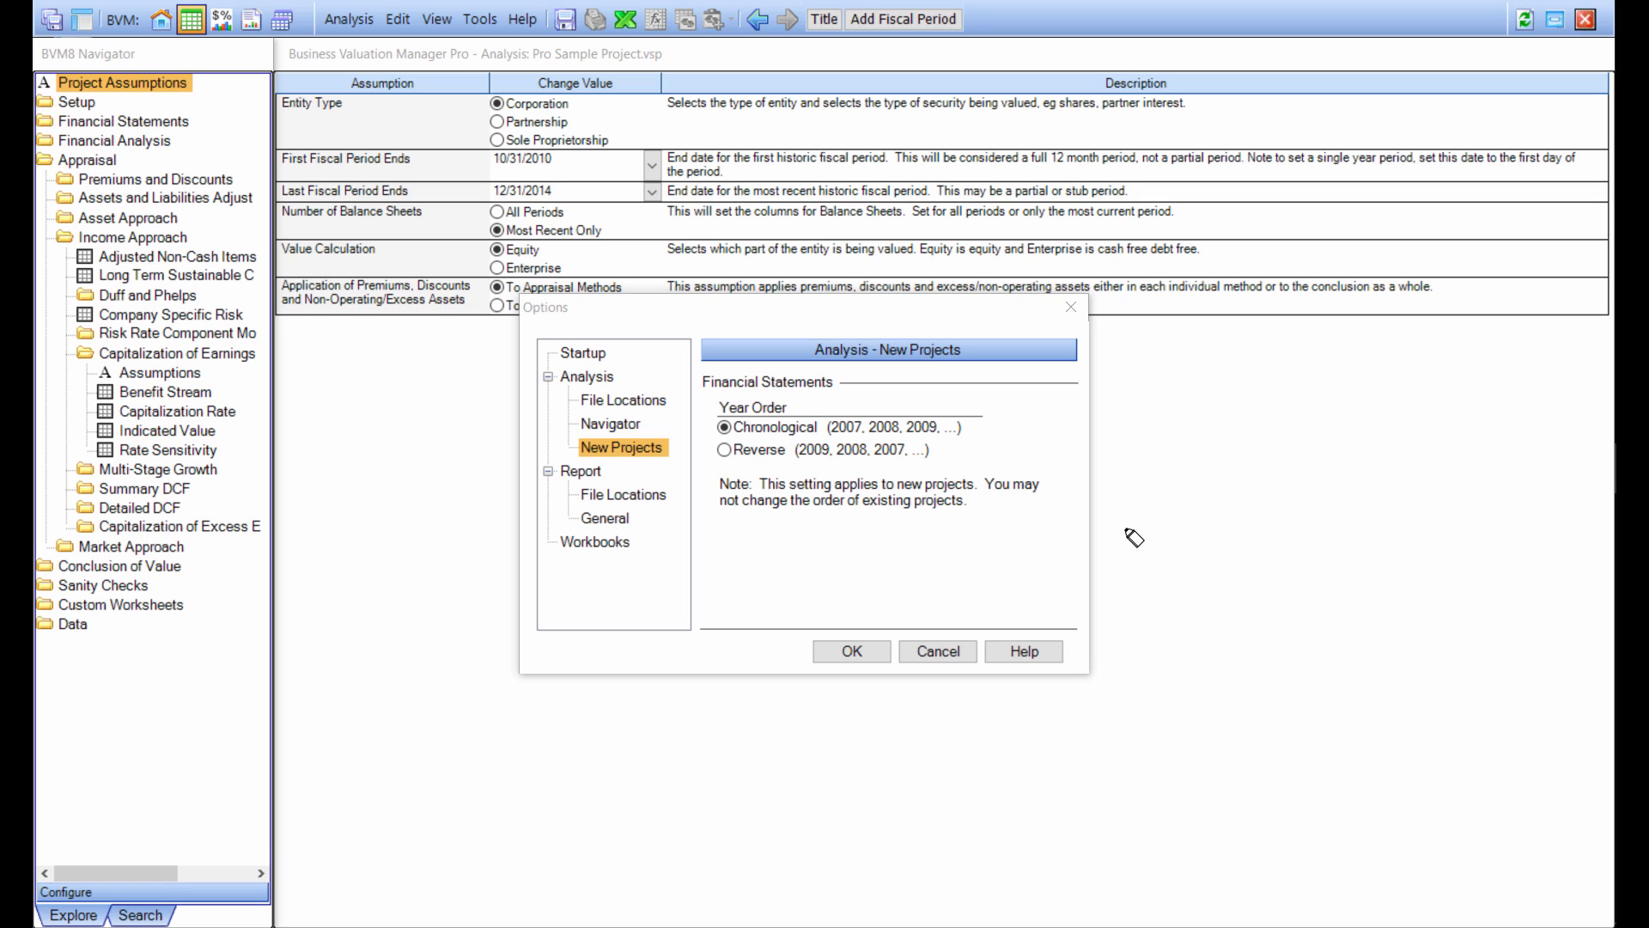
mouse_move(596, 363)
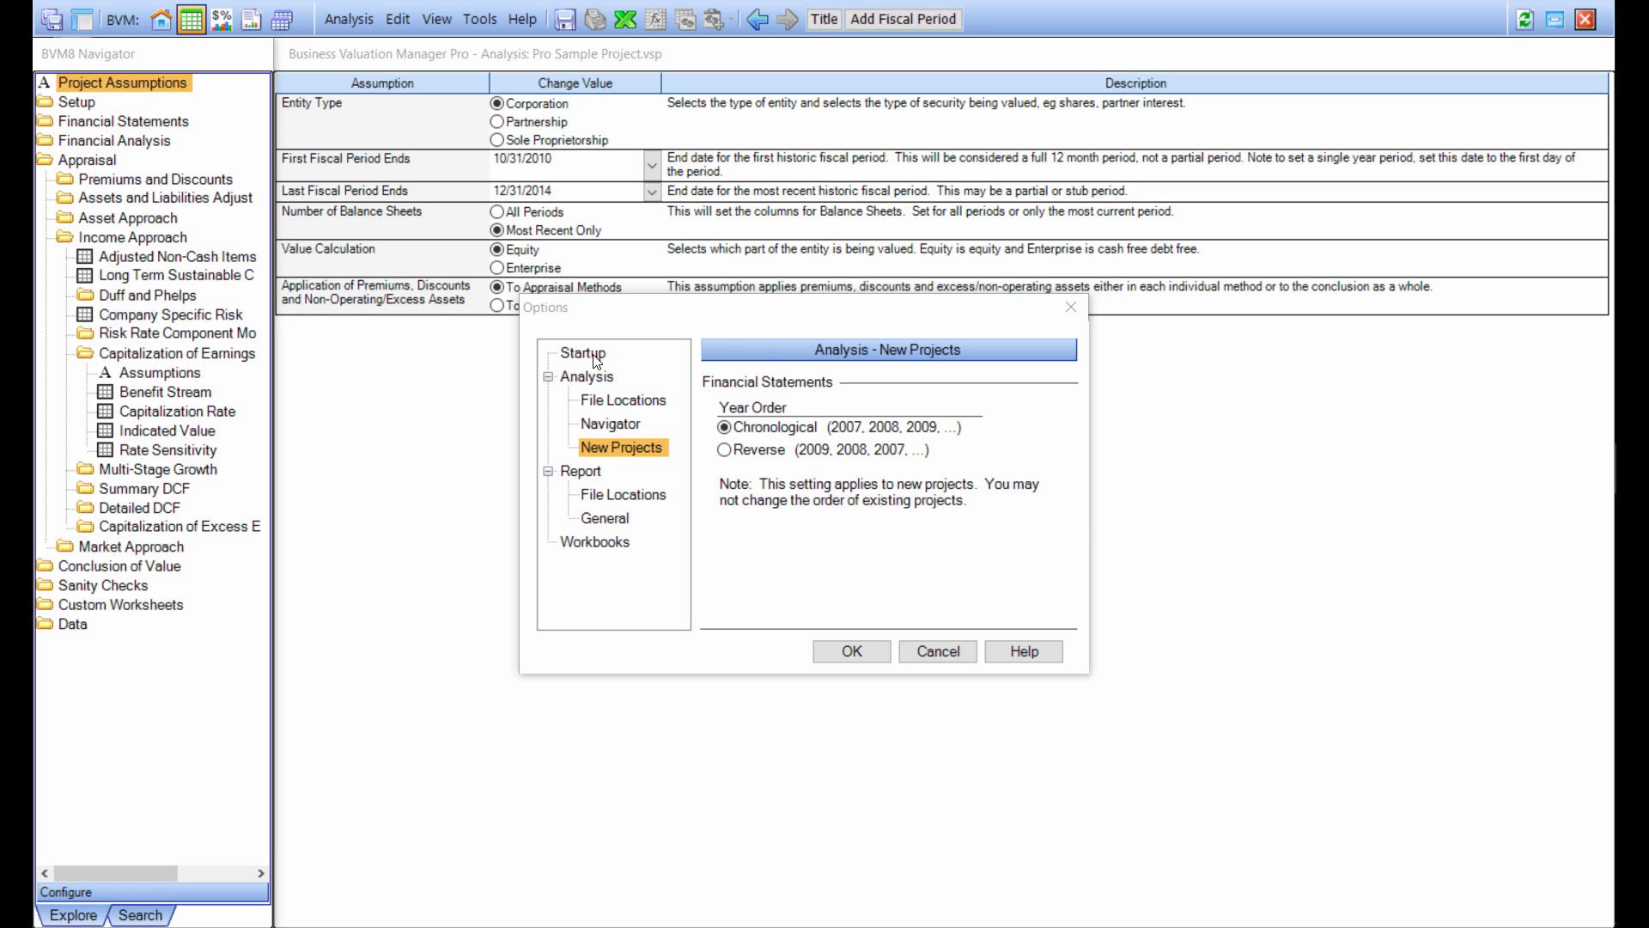
Show the Startup page with web-update check on and load-last-project off
click(582, 352)
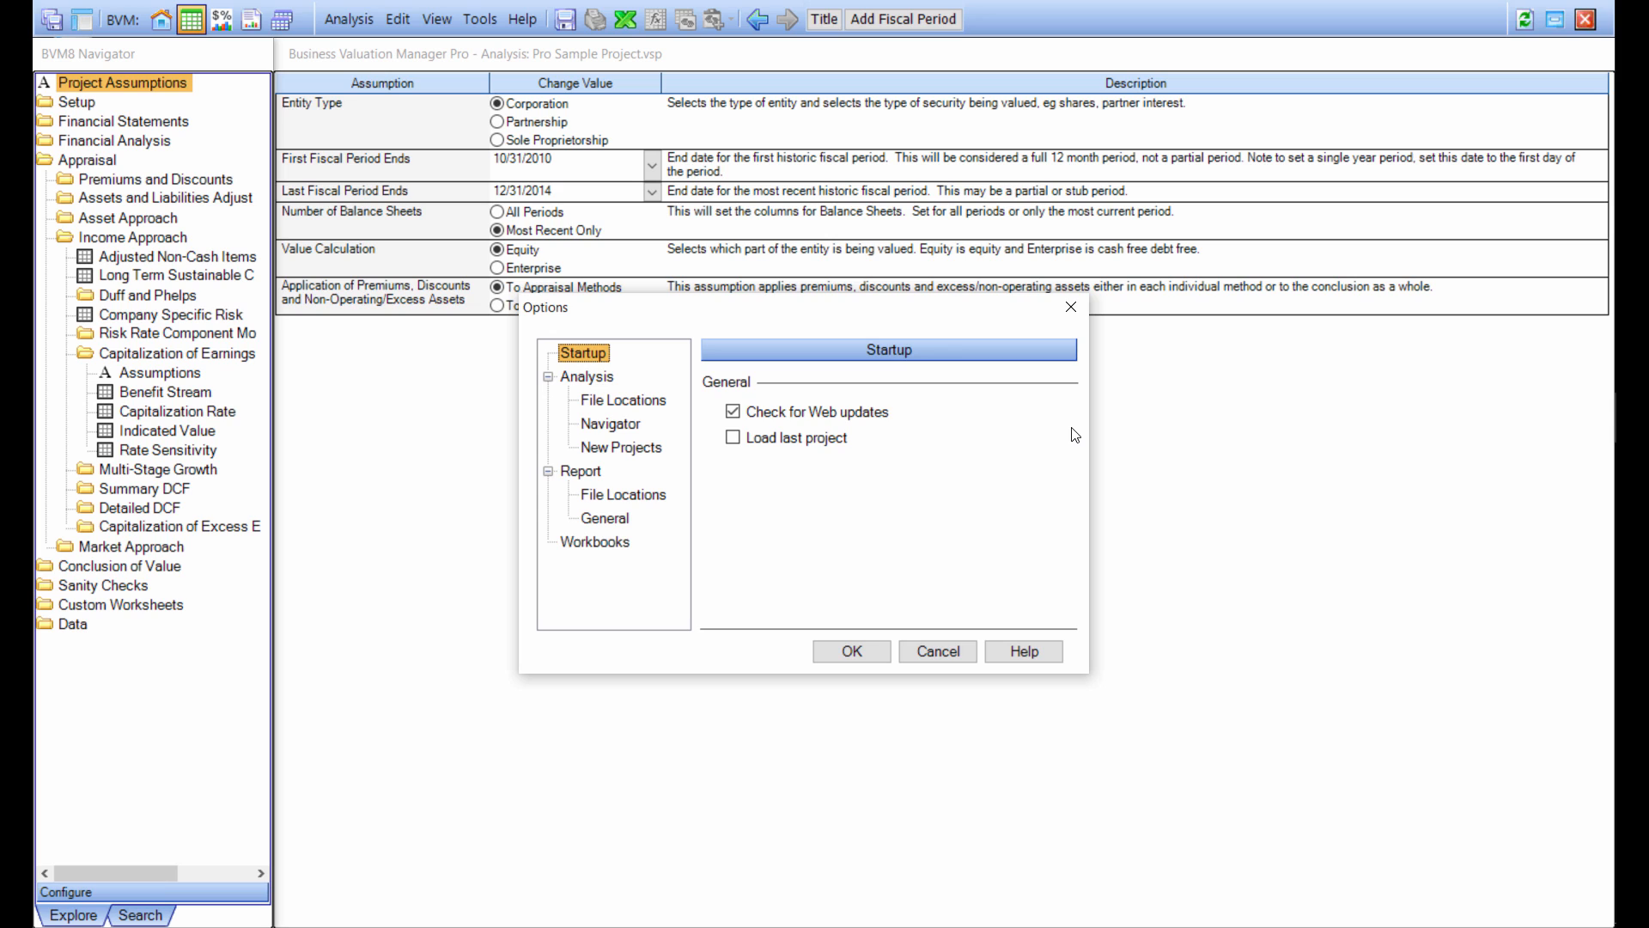
mouse_move(1058, 435)
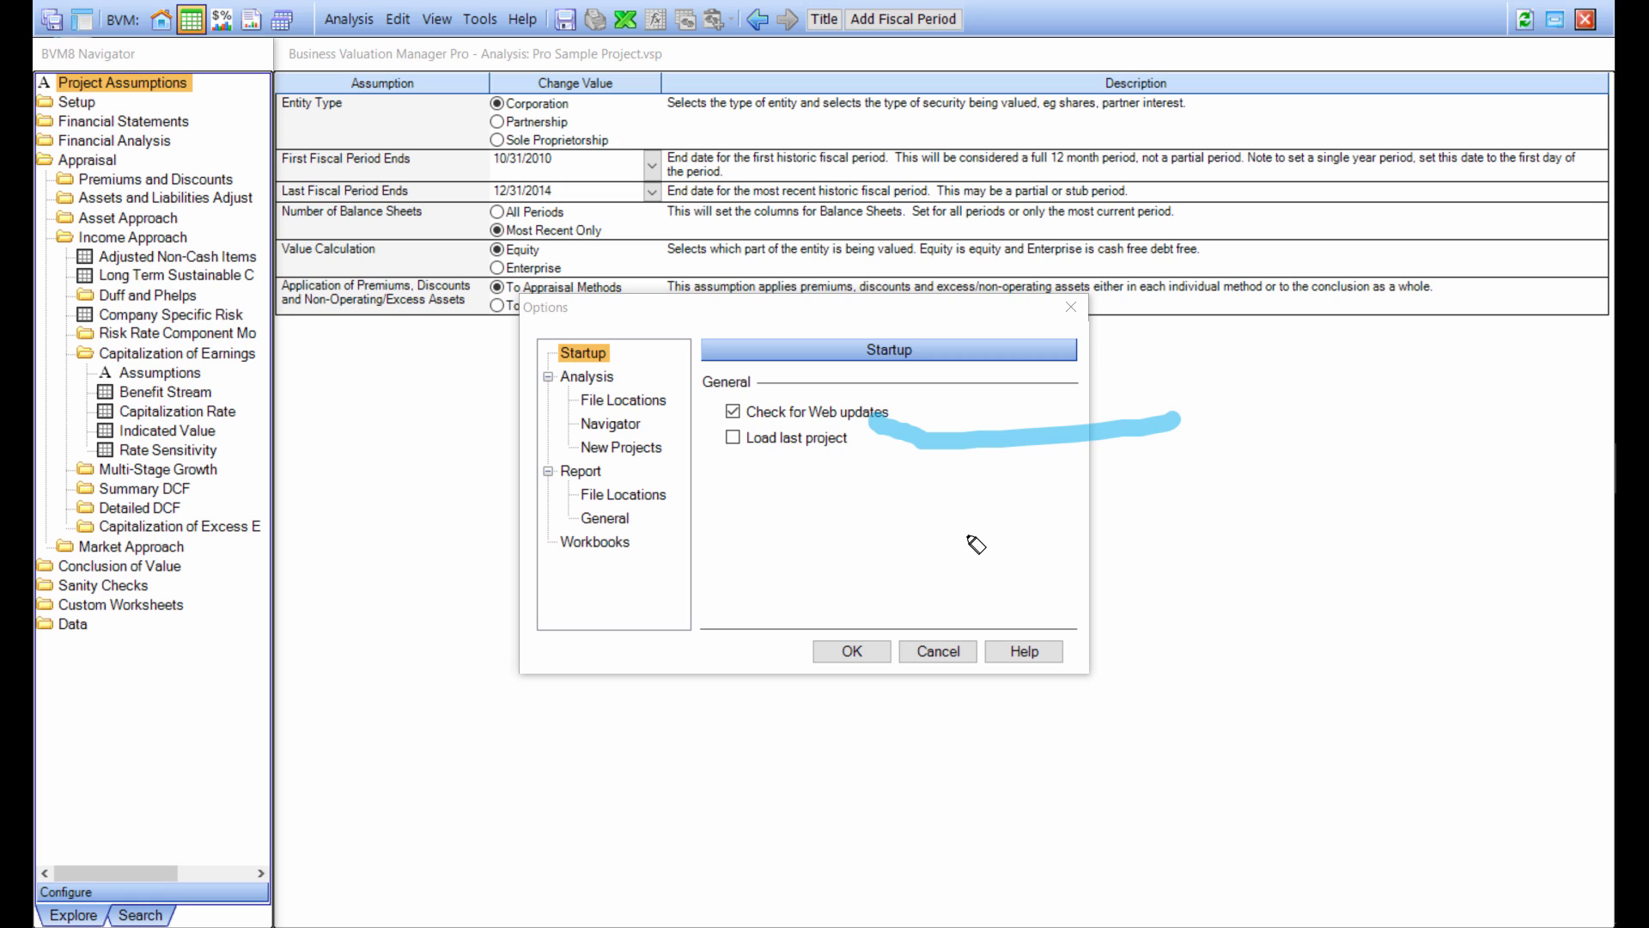
mouse_move(884, 461)
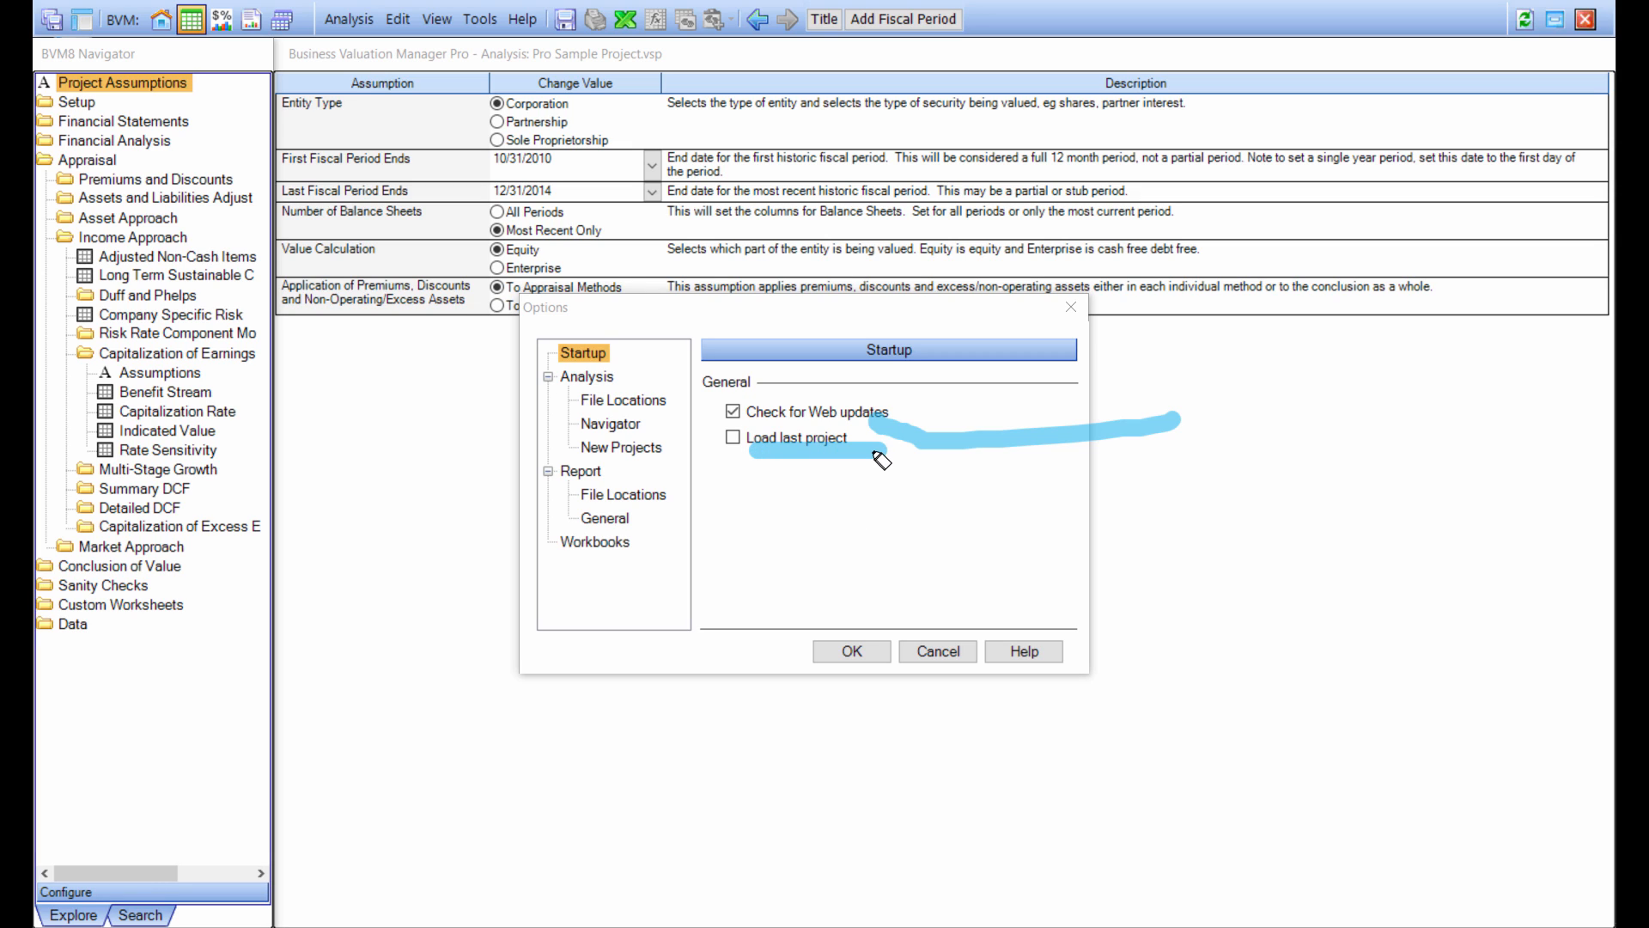
mouse_move(660, 419)
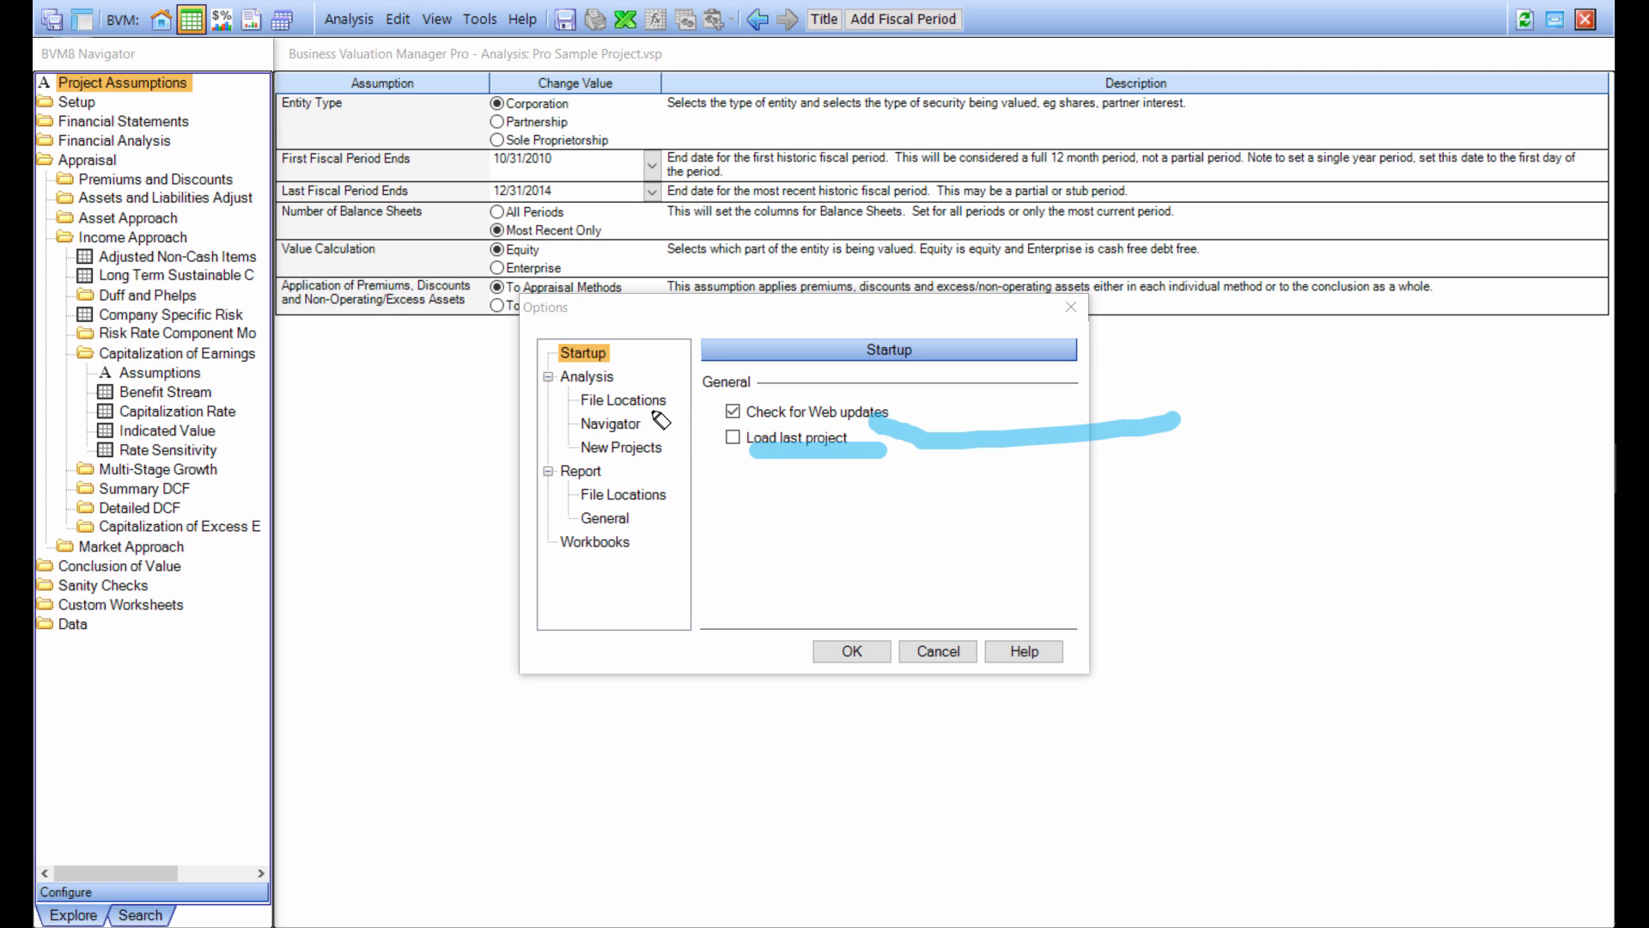
Review Analysis File Locations, then the Navigator page with tree view and automatic collapse
click(621, 400)
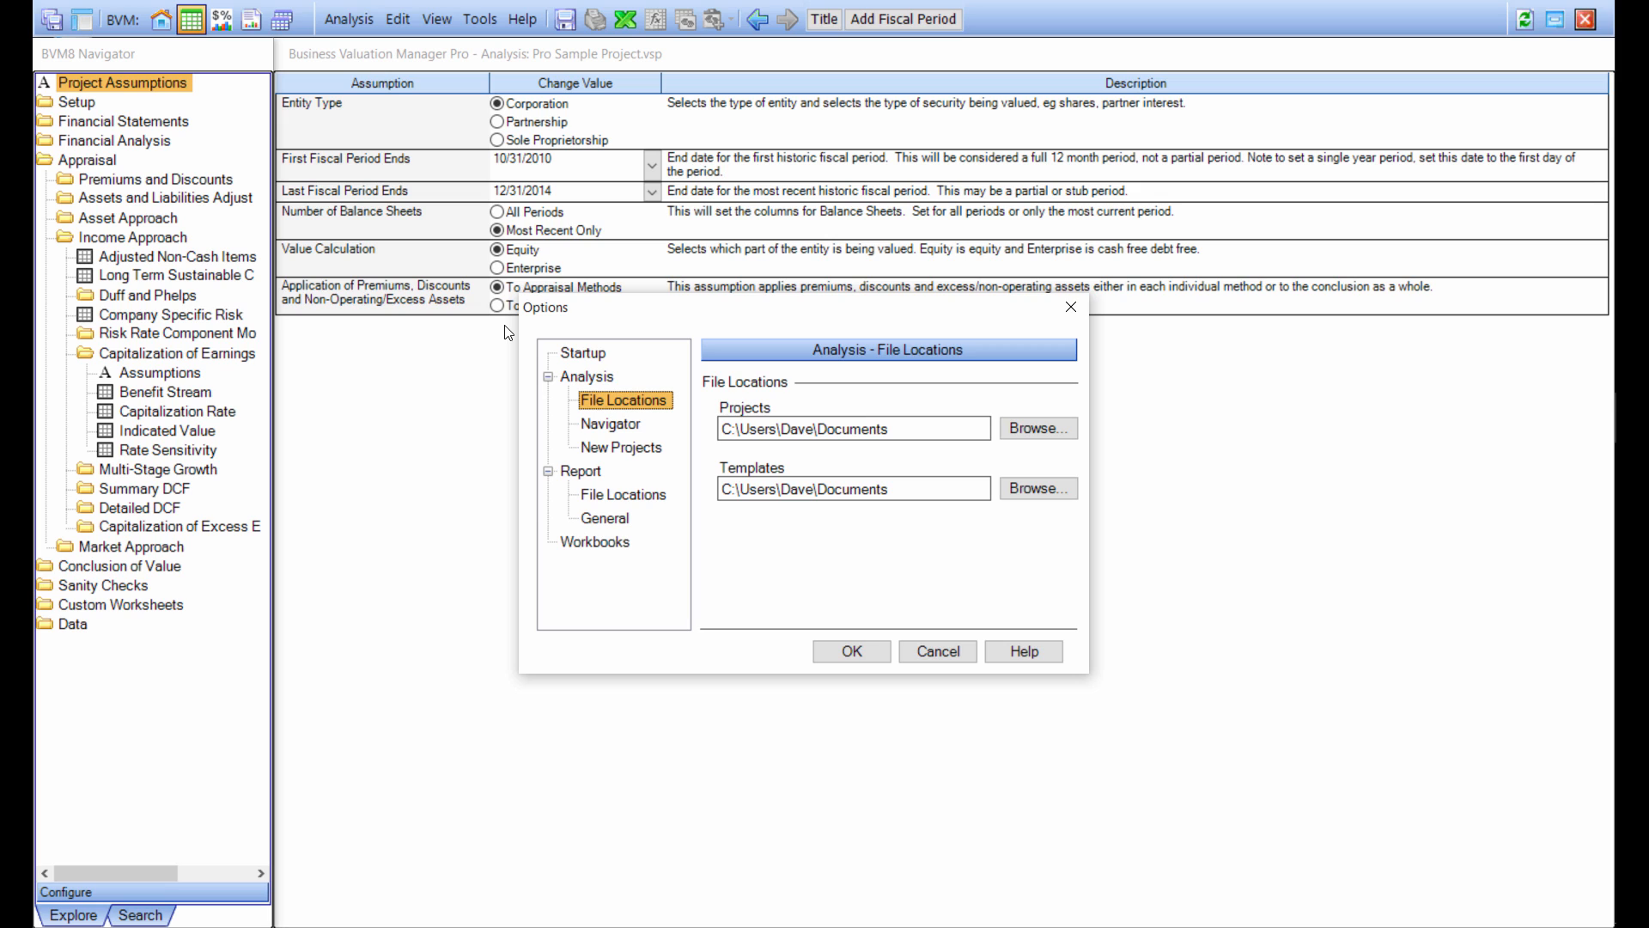
click(611, 422)
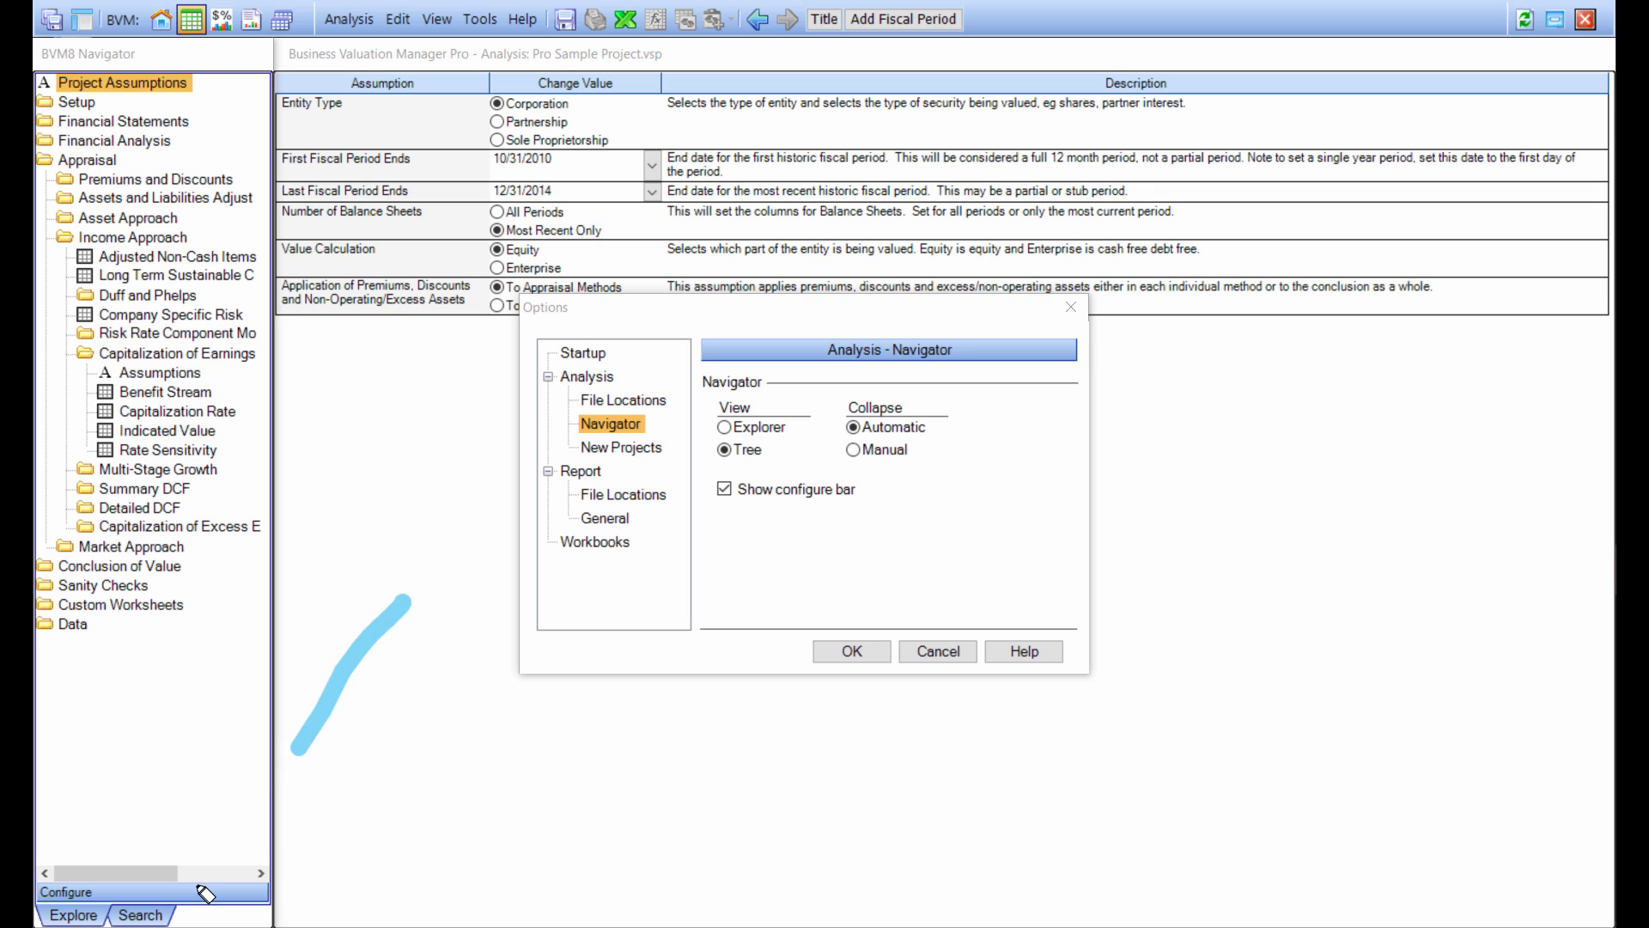
Review Report File Locations, then the Report General page with update commands and long-month date format
click(623, 495)
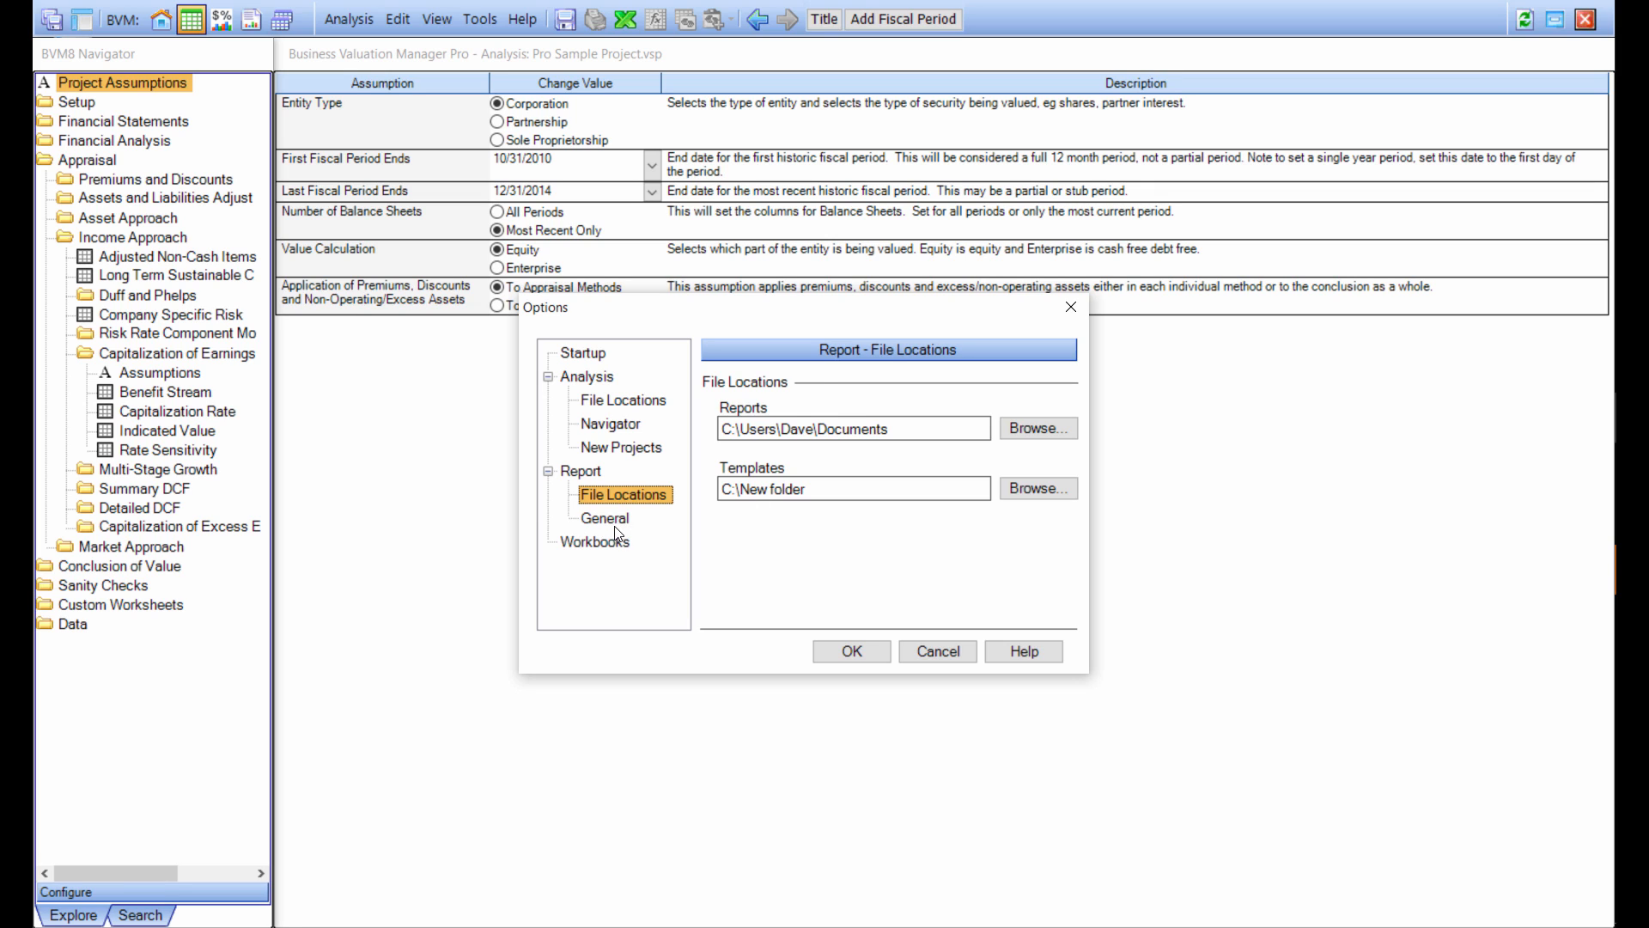
click(604, 517)
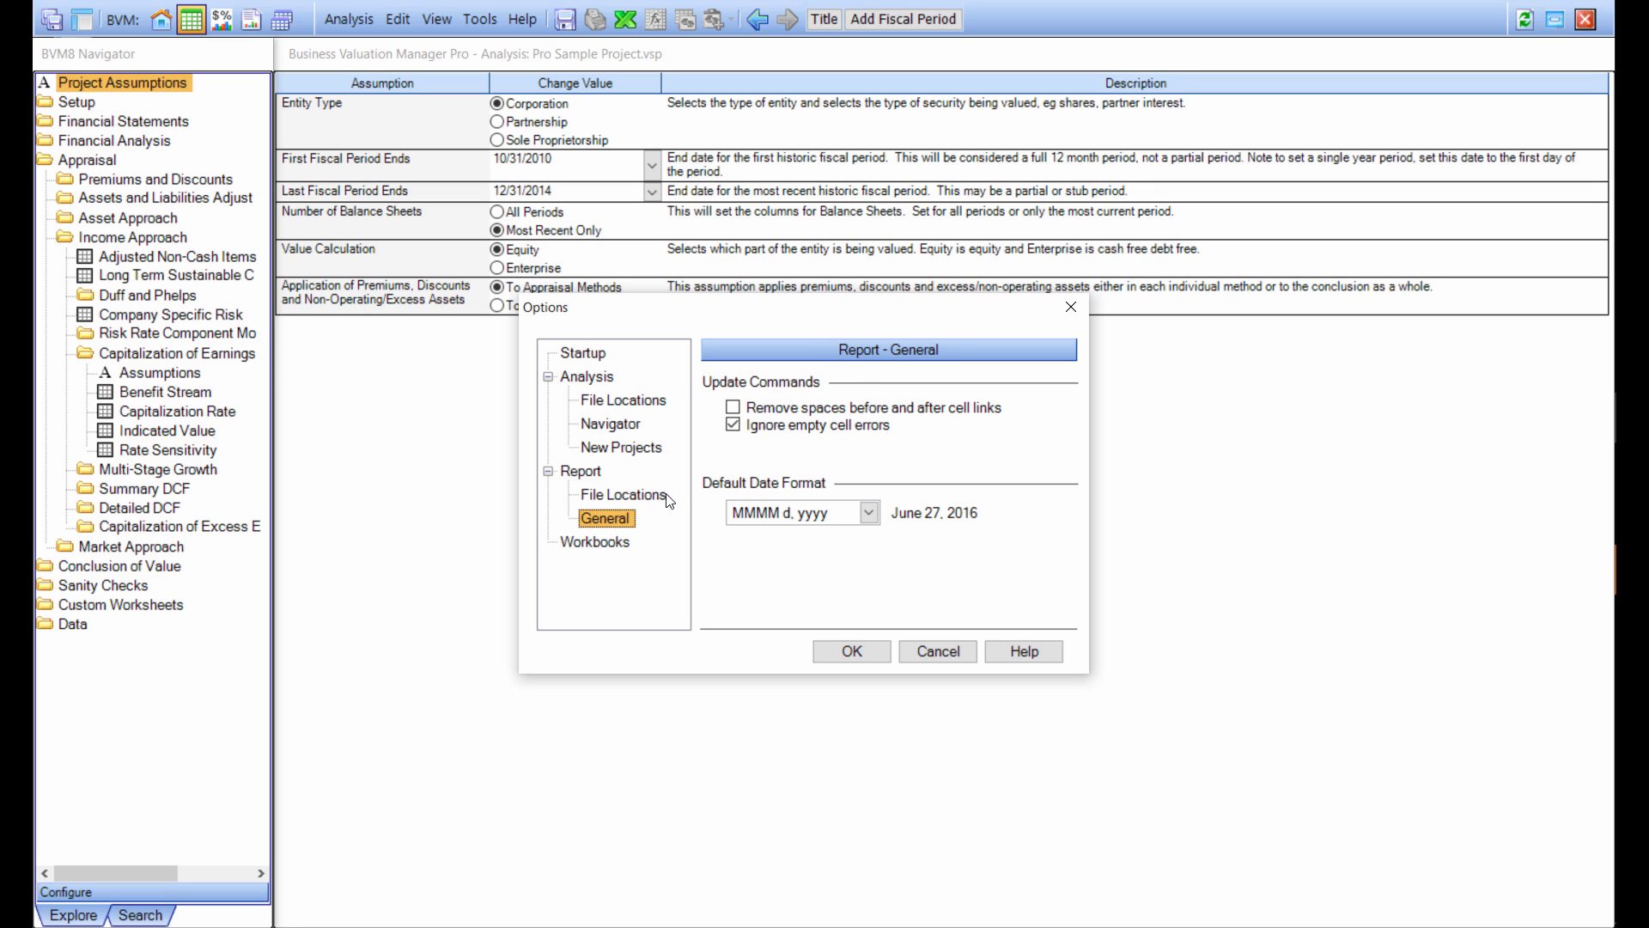
mouse_move(1123, 475)
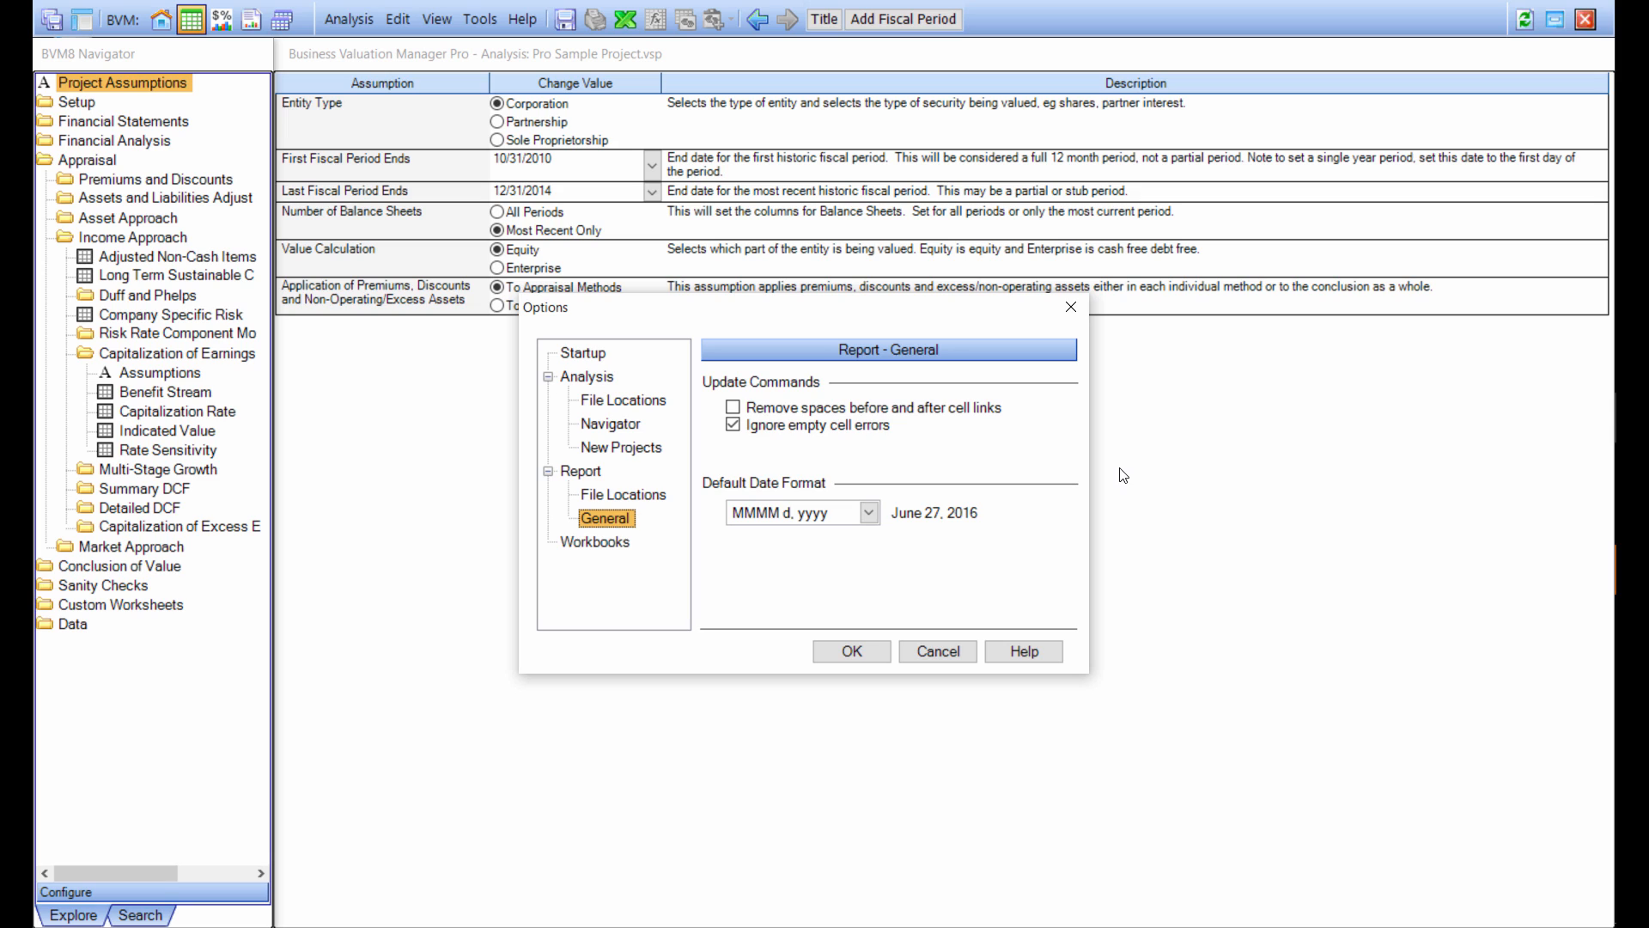